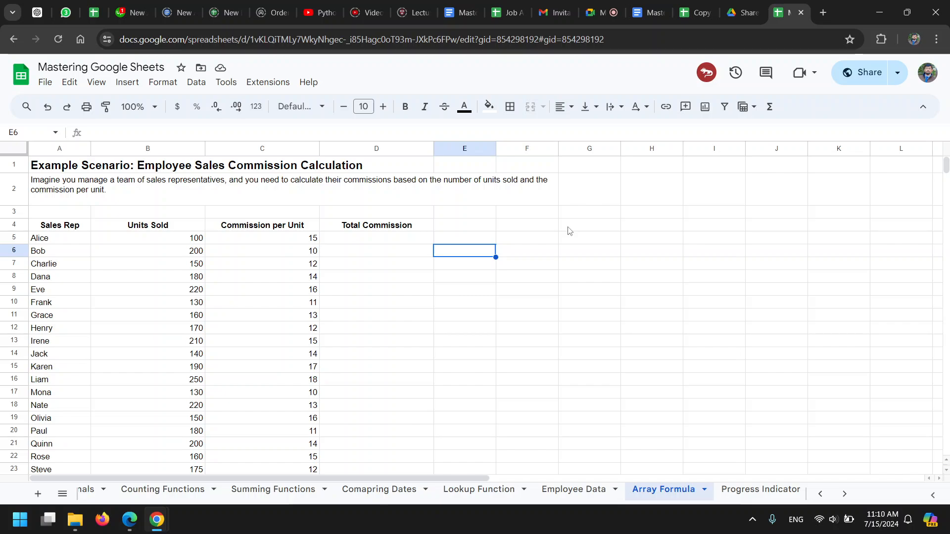
{"action": "mouse_move", "coordinate": [617, 274]}
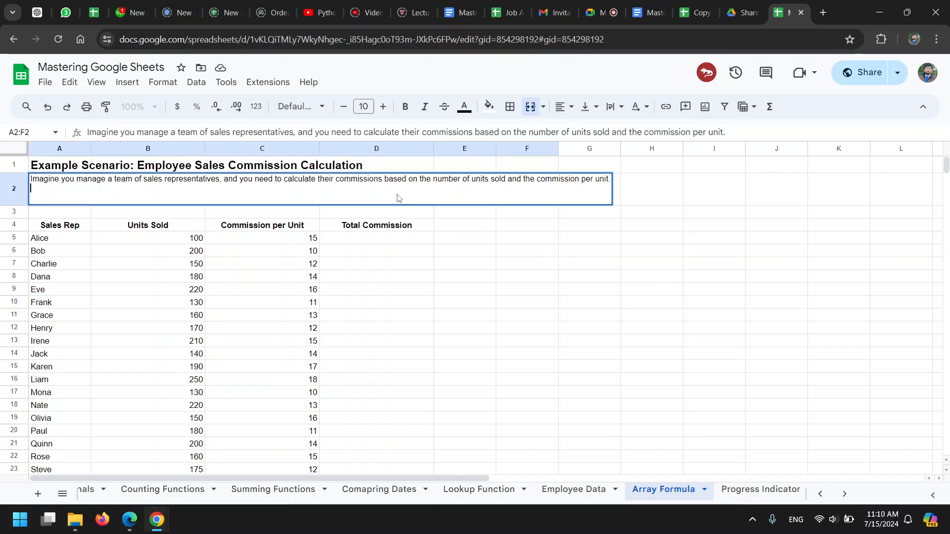
Enter =B5*C5 in D5 so Alice's Total Commission shows 1500, then review the formula.
{"action": "left_click", "coordinate": [588, 250]}
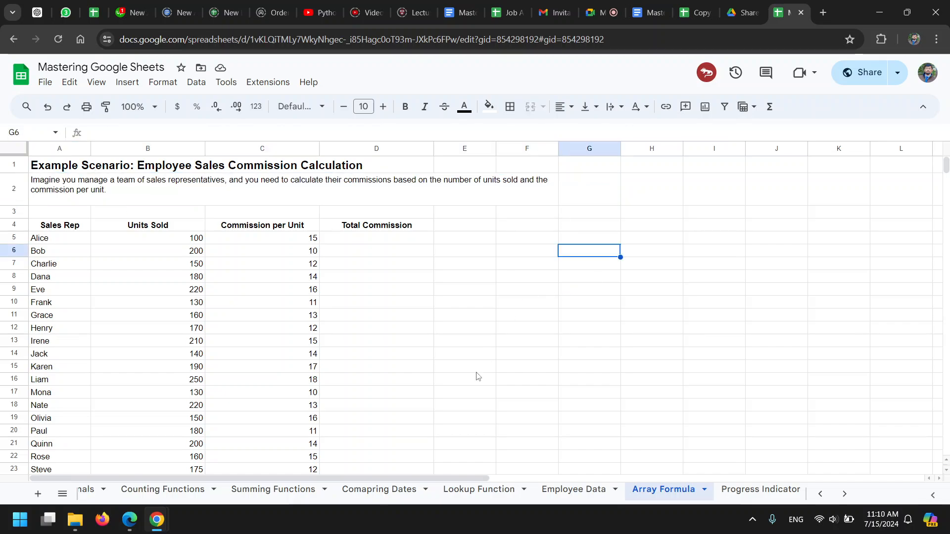
{"action": "mouse_move", "coordinate": [477, 390]}
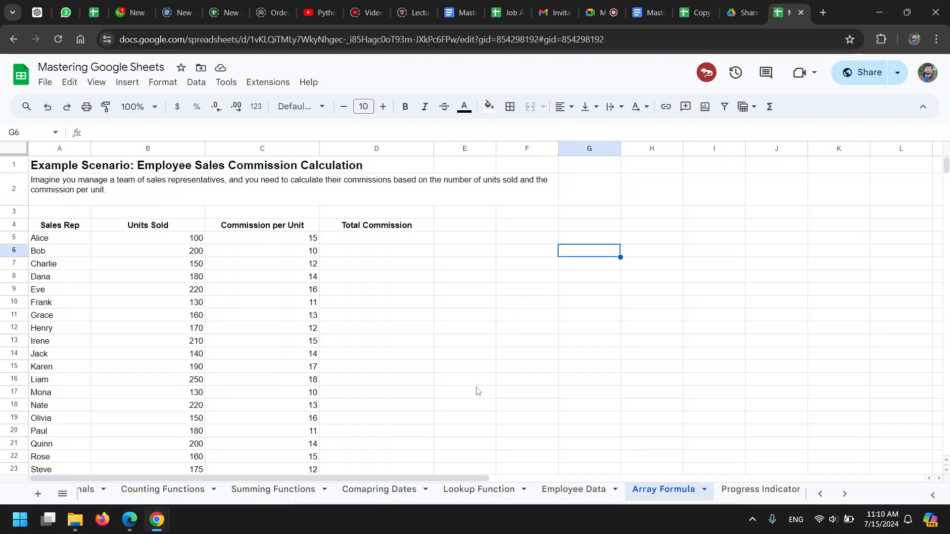
{"action": "mouse_move", "coordinate": [379, 395]}
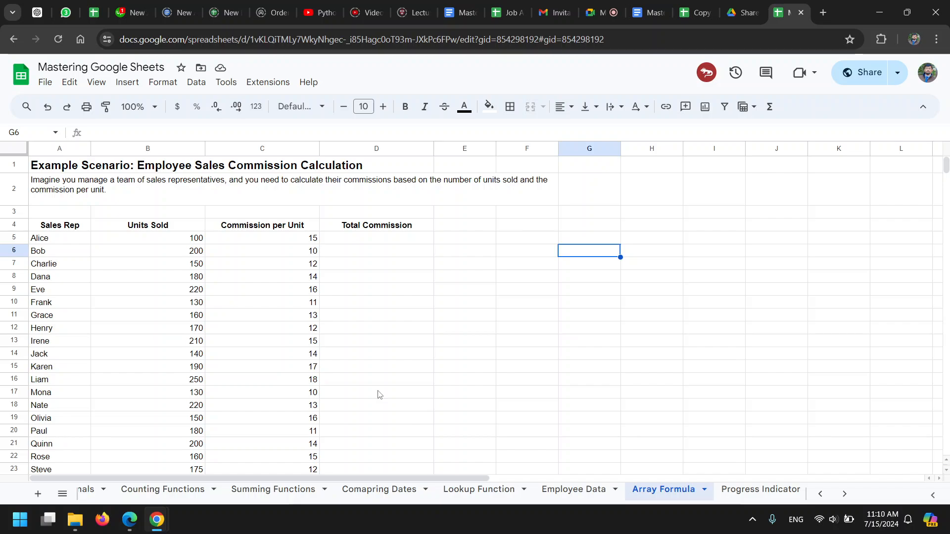
{"action": "mouse_move", "coordinate": [378, 390]}
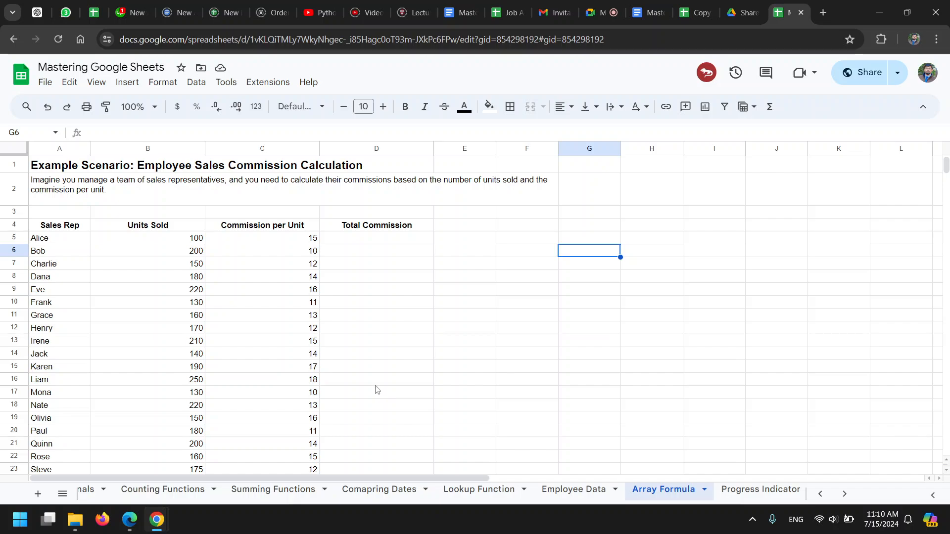
{"action": "mouse_move", "coordinate": [361, 252]}
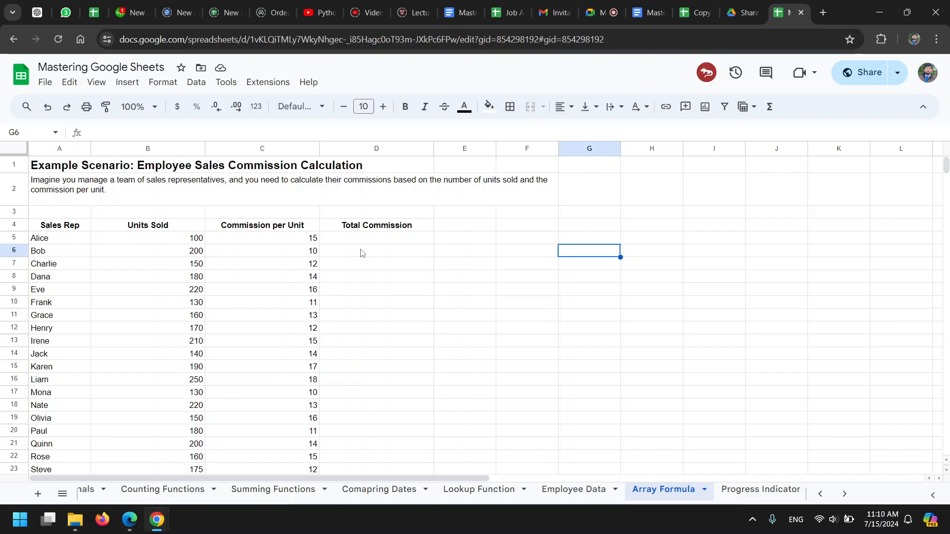
{"action": "mouse_move", "coordinate": [368, 247]}
{"action": "type", "text": "=B5"}
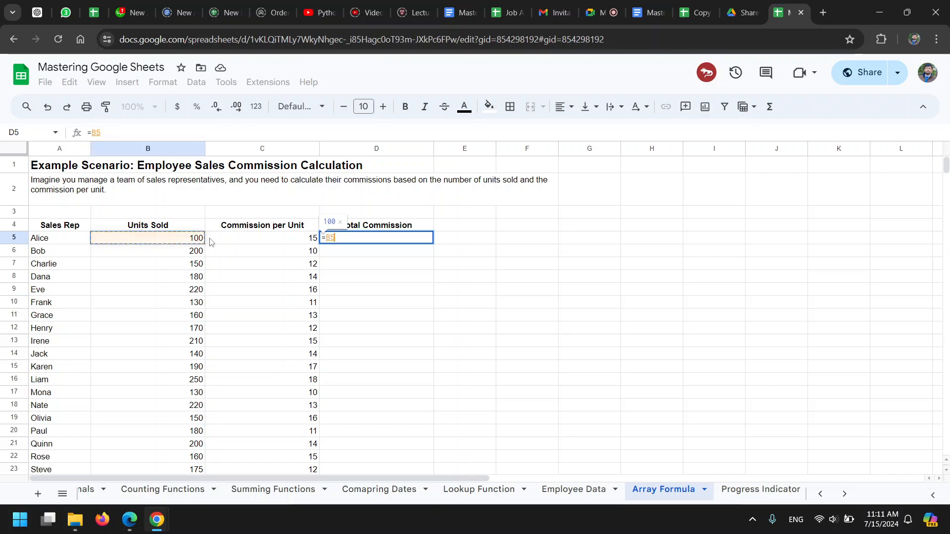
{"action": "type", "text": "*"}
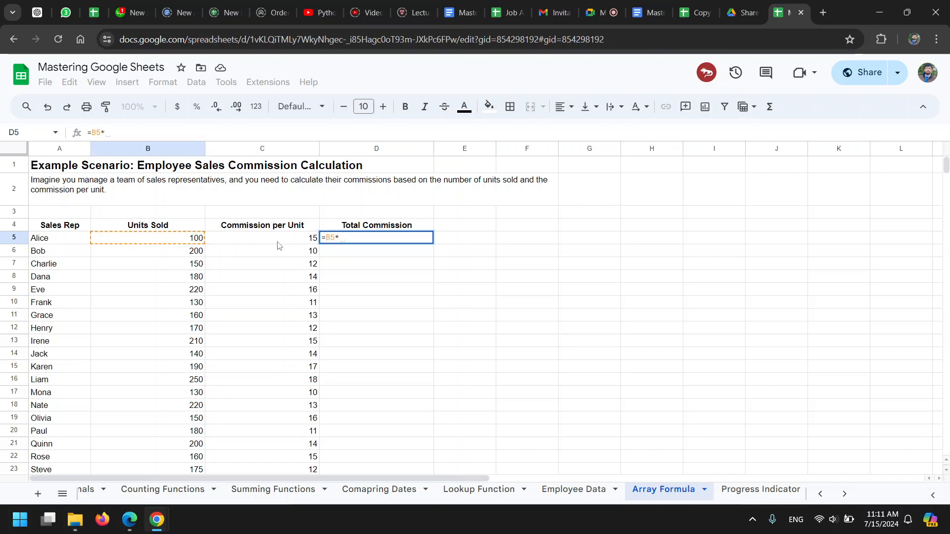
{"action": "left_click", "coordinate": [262, 238]}
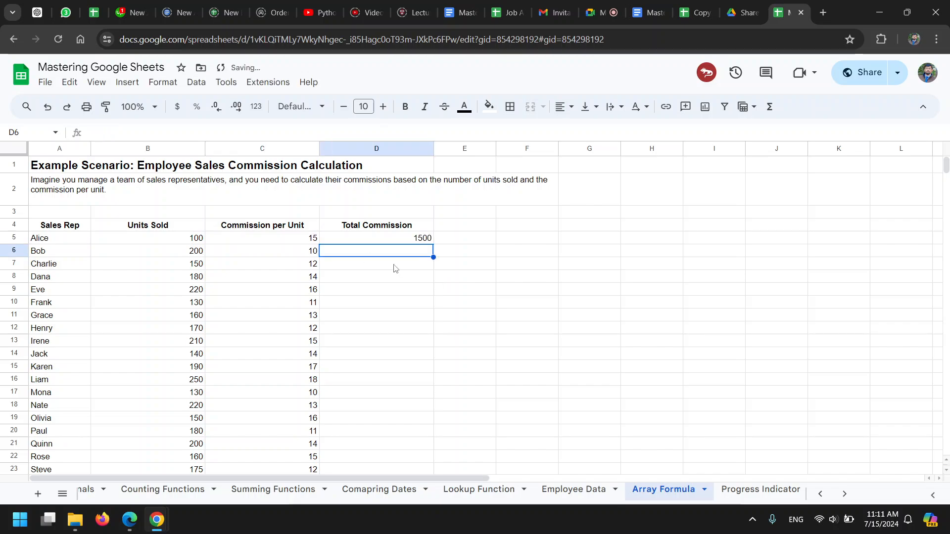
{"action": "left_click", "coordinate": [376, 238]}
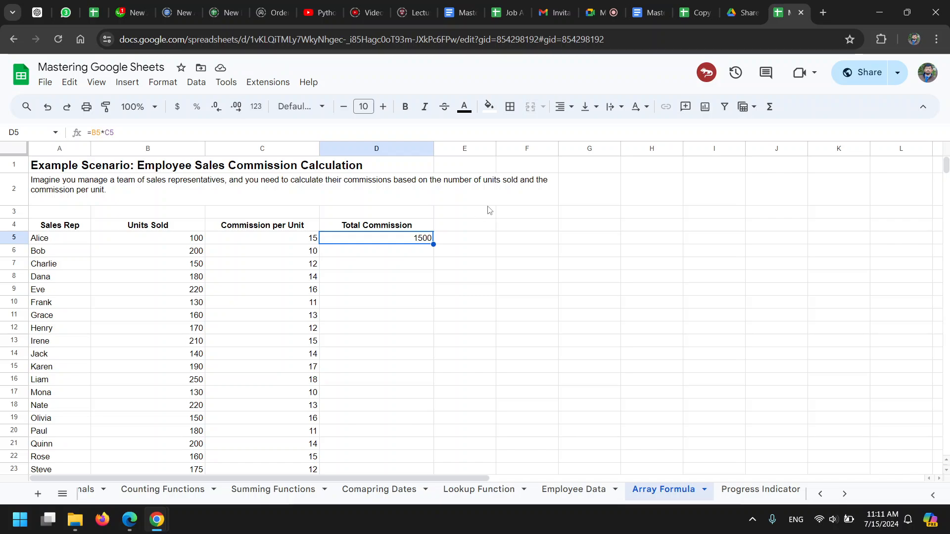
{"action": "mouse_move", "coordinate": [489, 257]}
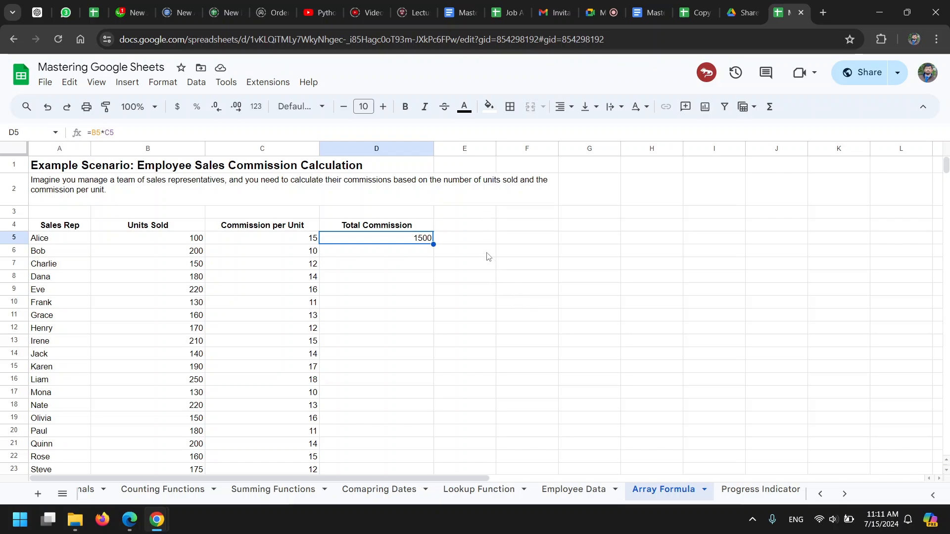
{"action": "mouse_move", "coordinate": [441, 260]}
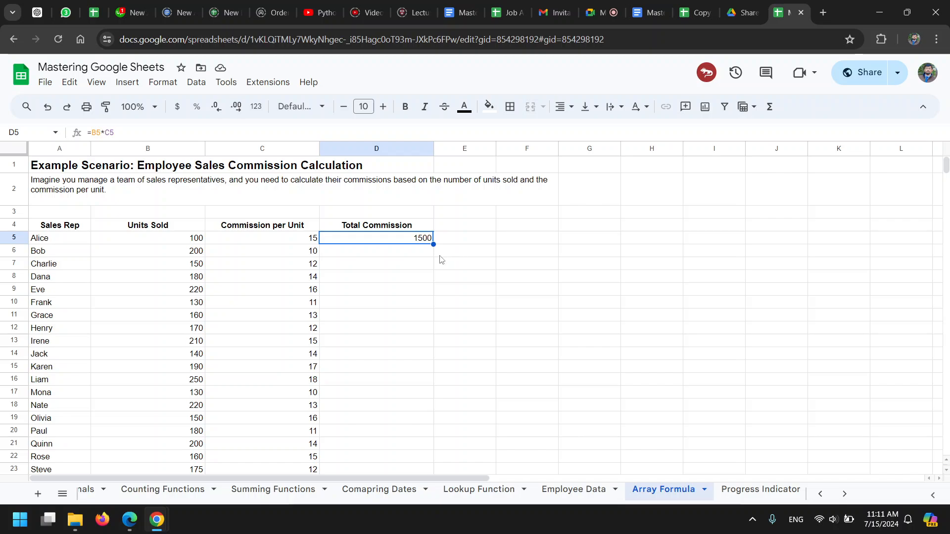
{"action": "mouse_move", "coordinate": [428, 246]}
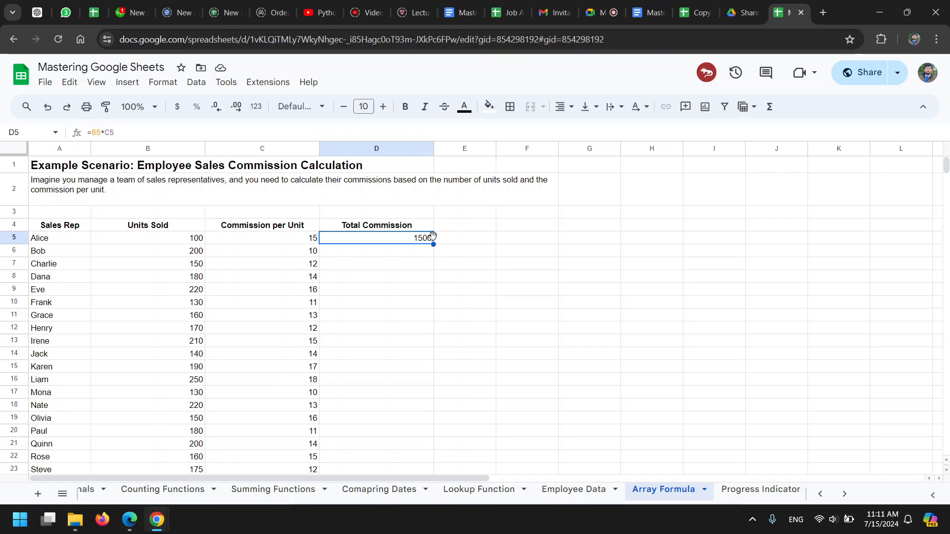
{"action": "mouse_move", "coordinate": [523, 289]}
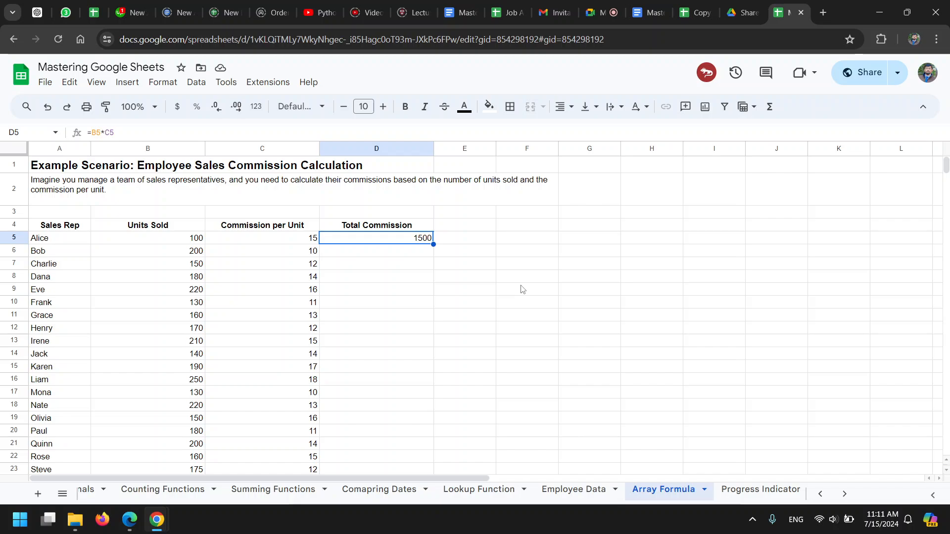
{"action": "mouse_move", "coordinate": [527, 293]}
{"action": "type", "text": "="}
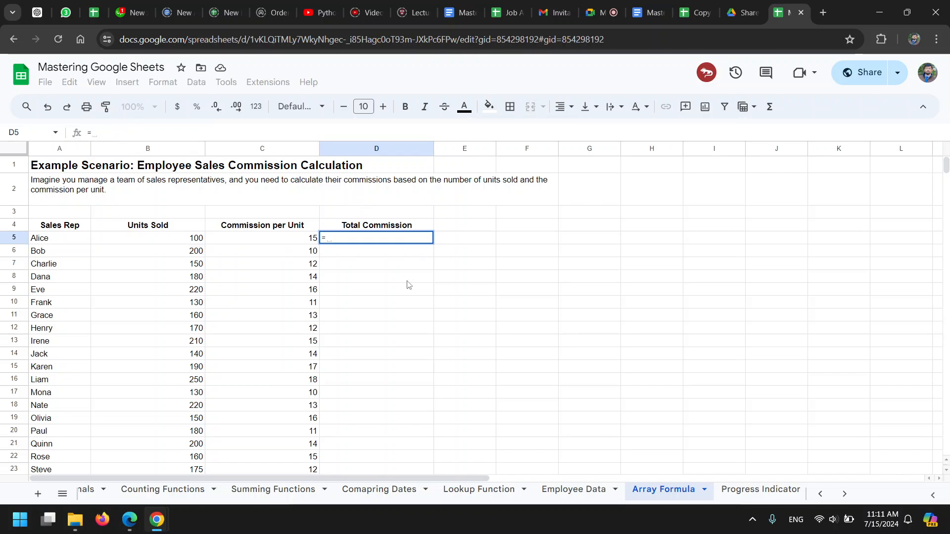
{"action": "mouse_move", "coordinate": [415, 283]}
{"action": "type", "text": "B5*C5"}
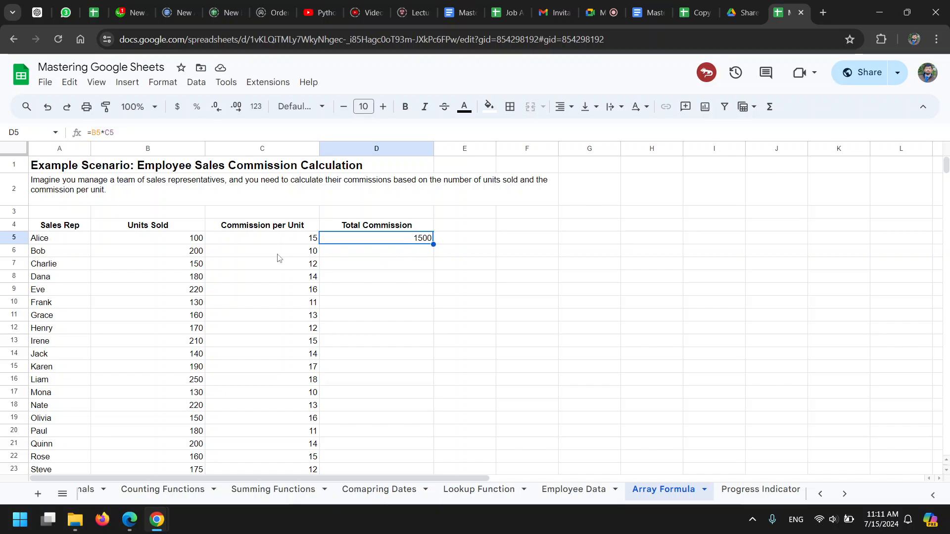
Review the filled-down totals in D5:D61 and clear them, leaving Total Commission empty.
{"action": "scroll", "scroll_direction": "down", "scroll_amount": 3}
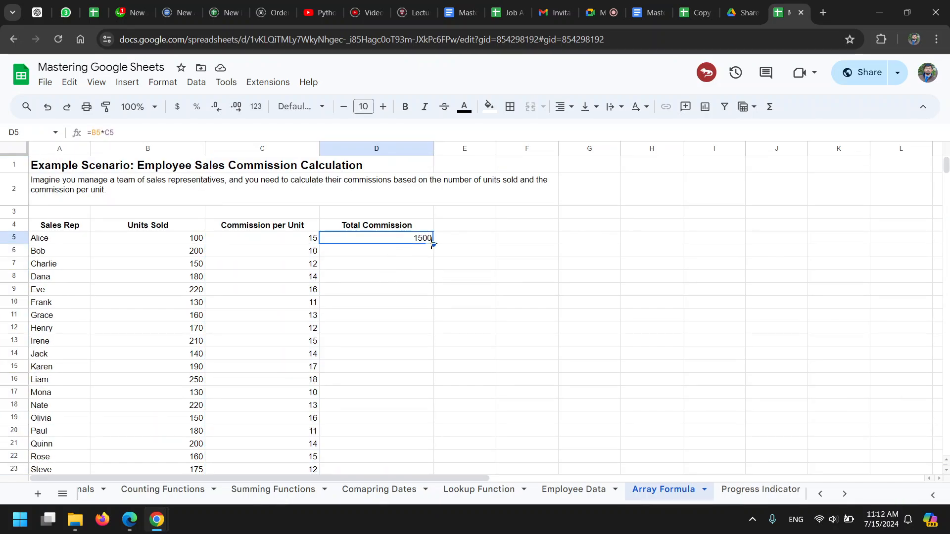
{"action": "scroll", "scroll_direction": "down", "scroll_amount": 3}
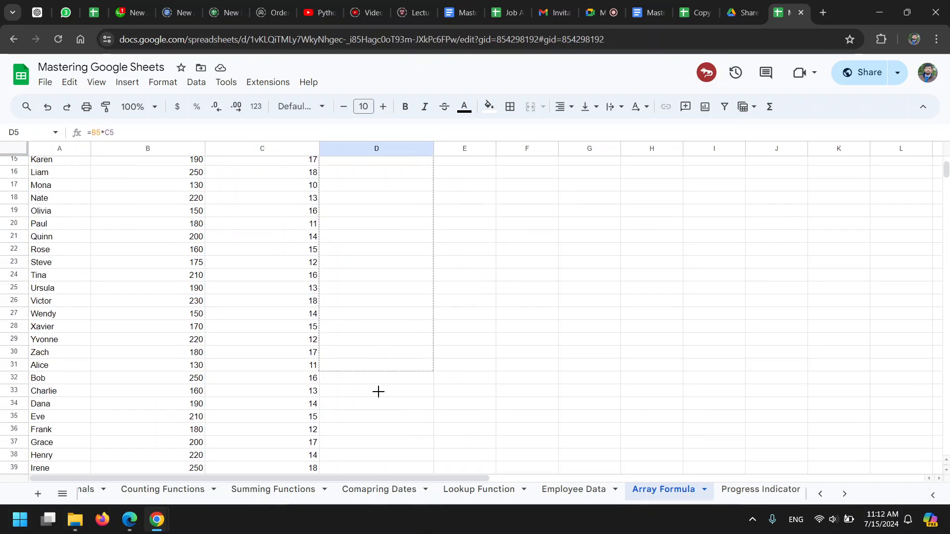
{"action": "scroll", "scroll_direction": "down", "scroll_amount": 3}
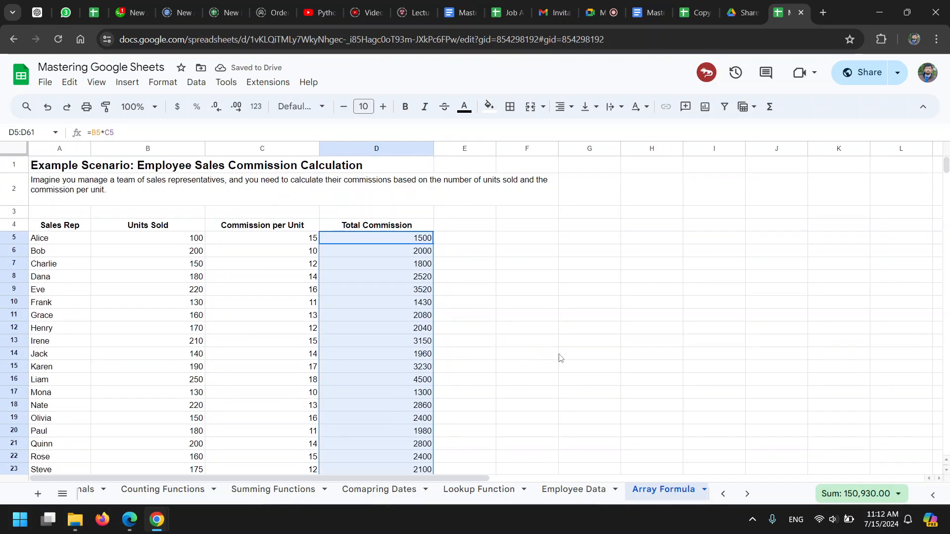
{"action": "mouse_move", "coordinate": [546, 360]}
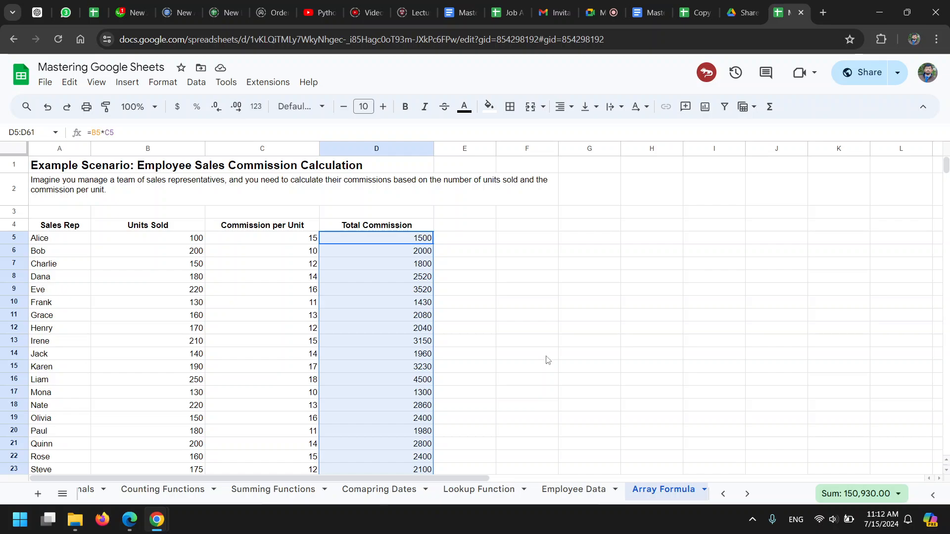
{"action": "mouse_move", "coordinate": [532, 304]}
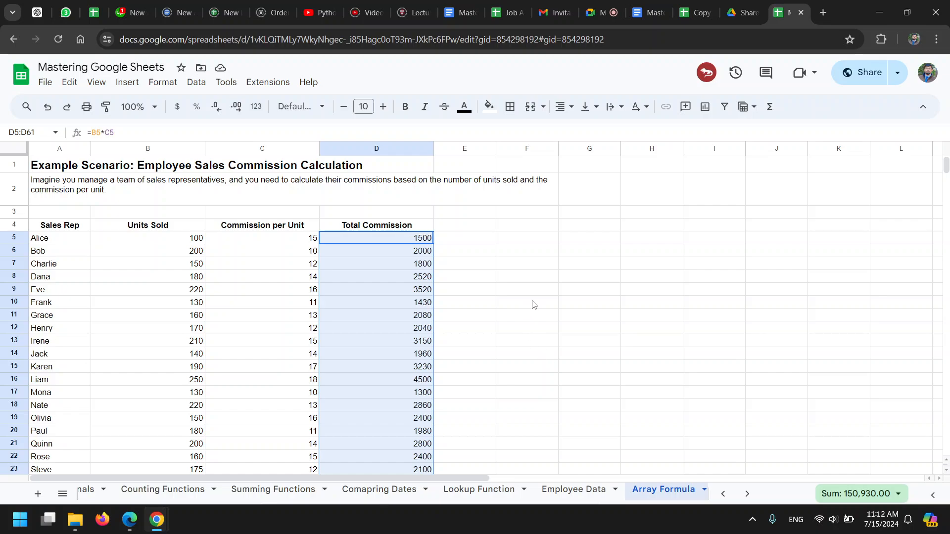
{"action": "mouse_move", "coordinate": [464, 320]}
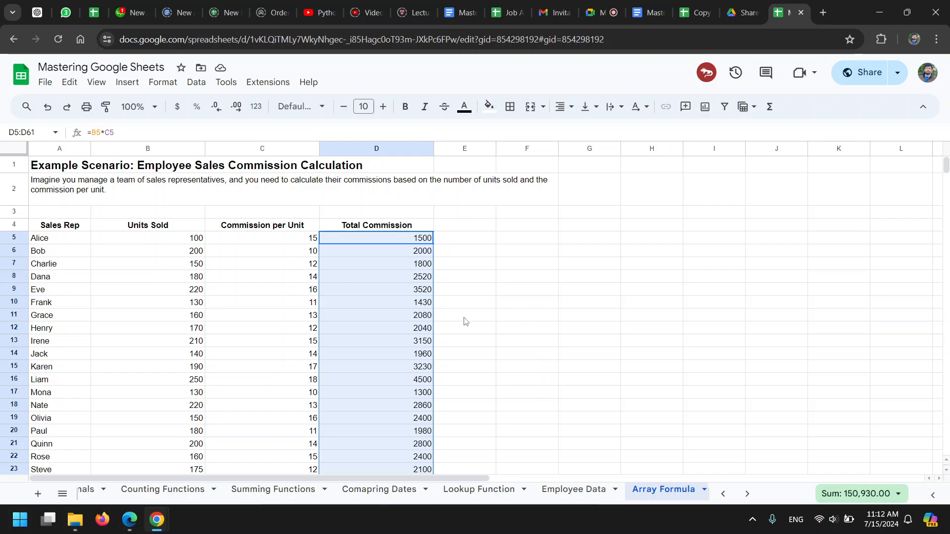
{"action": "key", "text": "Delete"}
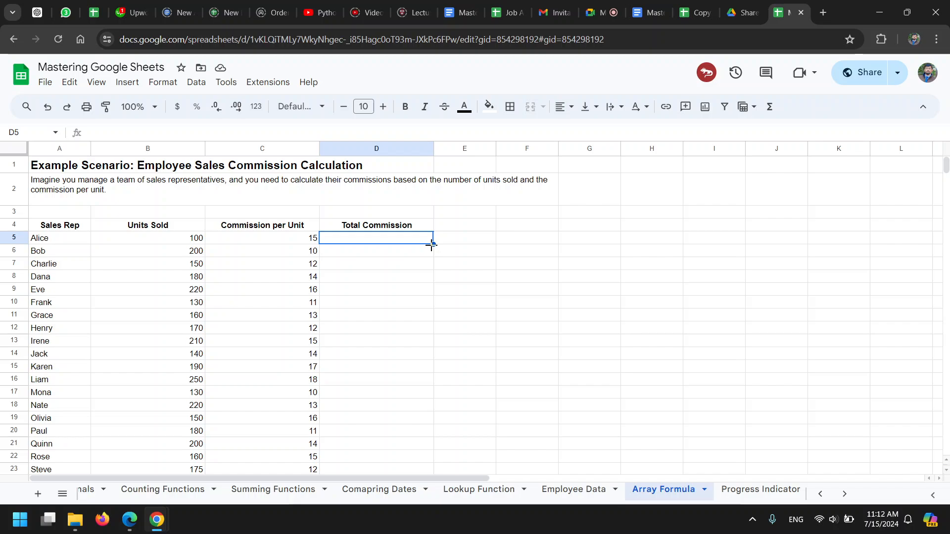
Enter =ARRAYFORMULA(B5:B61*C5:C61) in D5 to fill Total Commission for every rep.
{"action": "type", "text": "=B5:B61"}
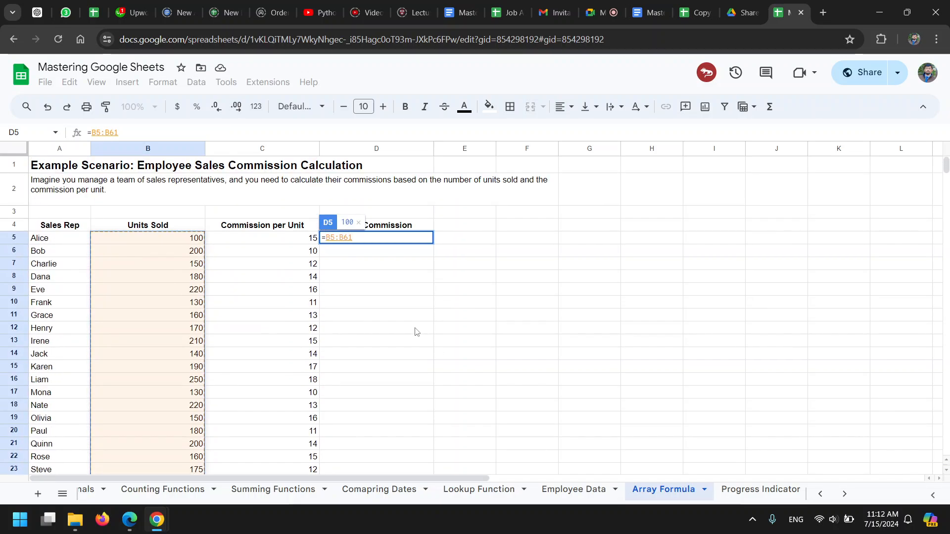
{"action": "type", "text": "*"}
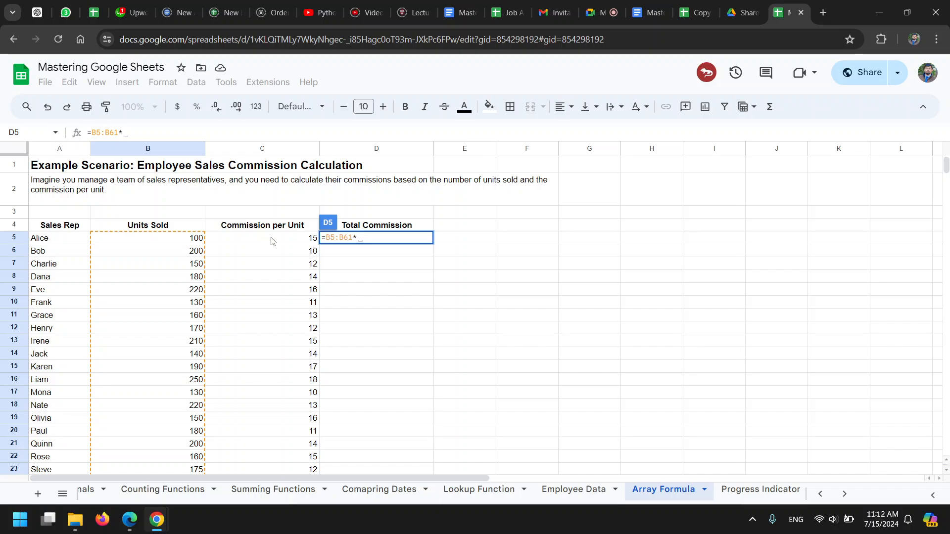
{"action": "left_click", "coordinate": [261, 238]}
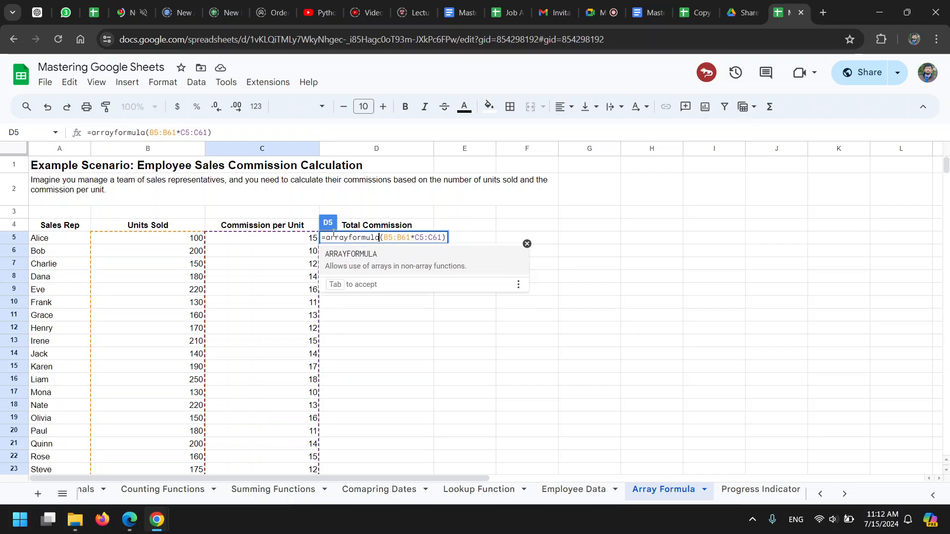
{"action": "mouse_move", "coordinate": [433, 280]}
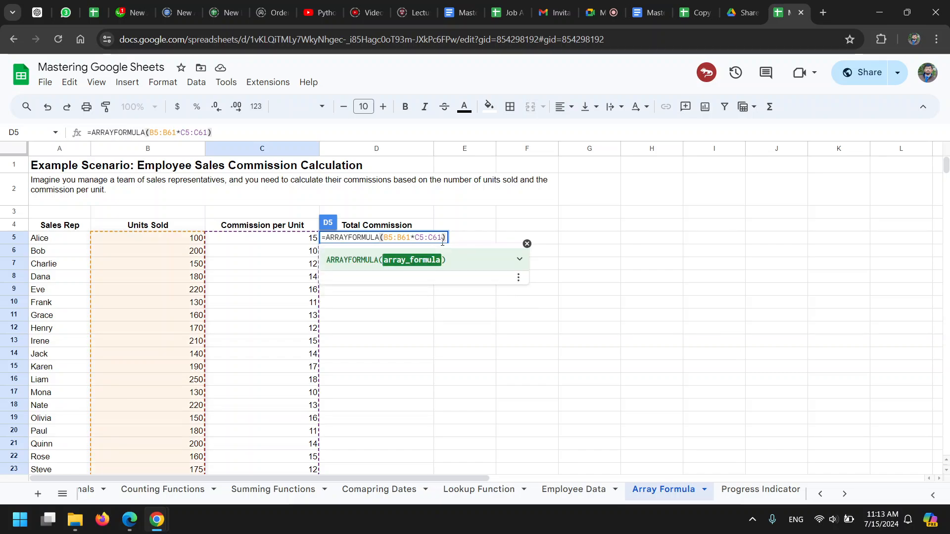
{"action": "key", "text": "enter"}
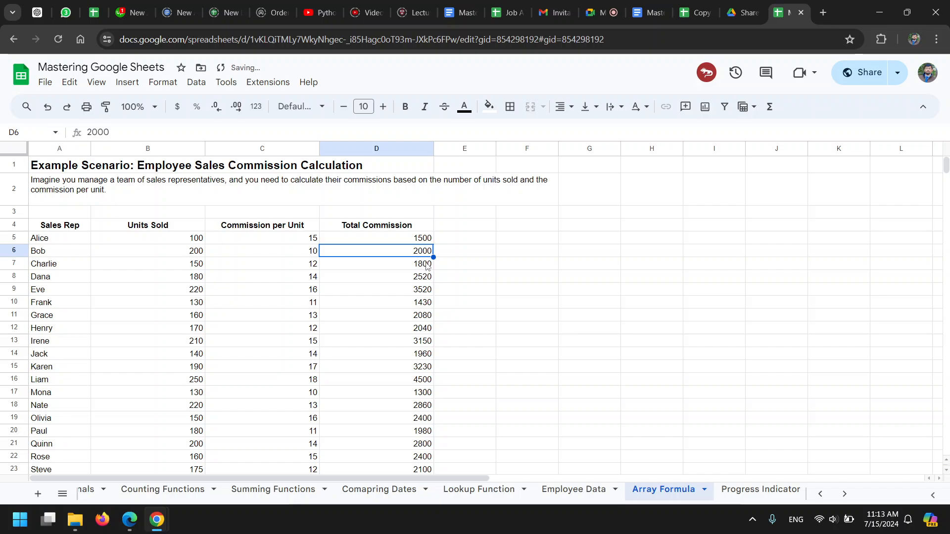
{"action": "left_click", "coordinate": [376, 302]}
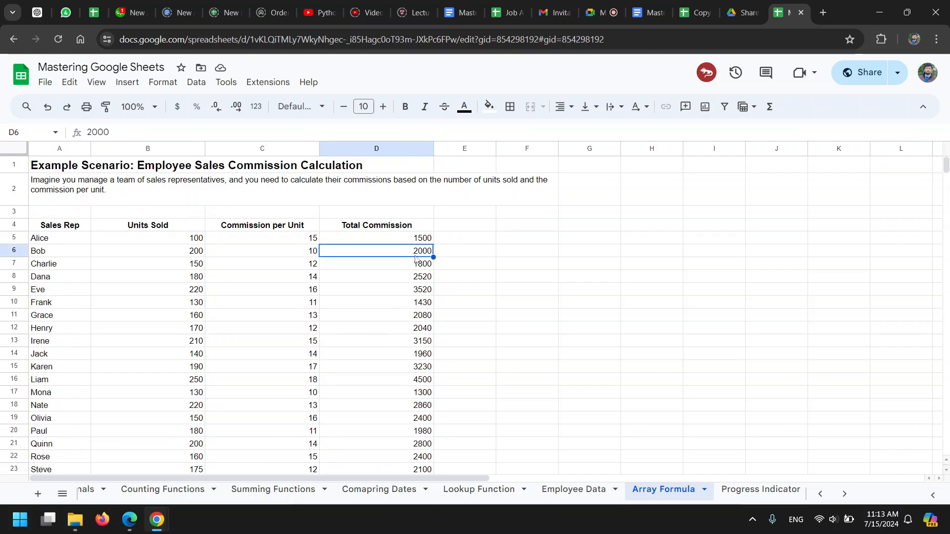
{"action": "left_click", "coordinate": [376, 366]}
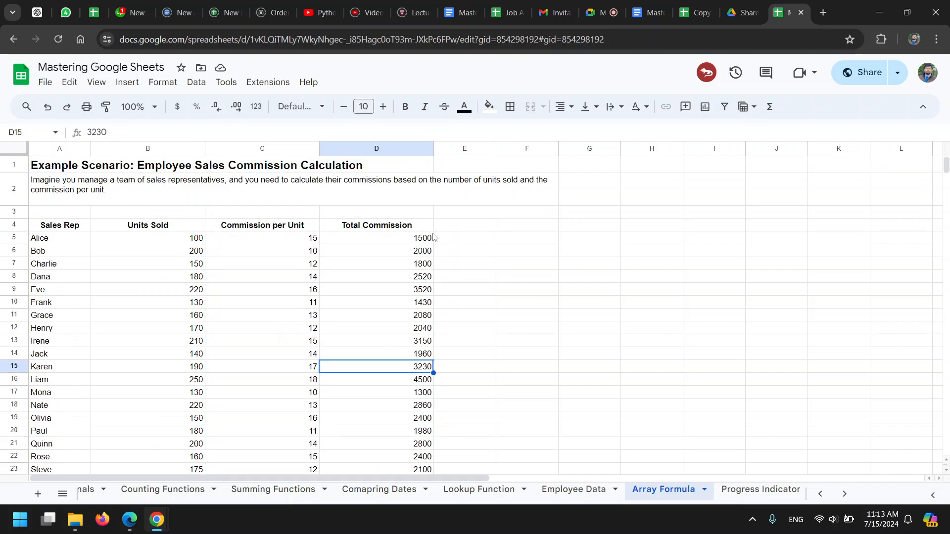
{"action": "left_click", "coordinate": [376, 238]}
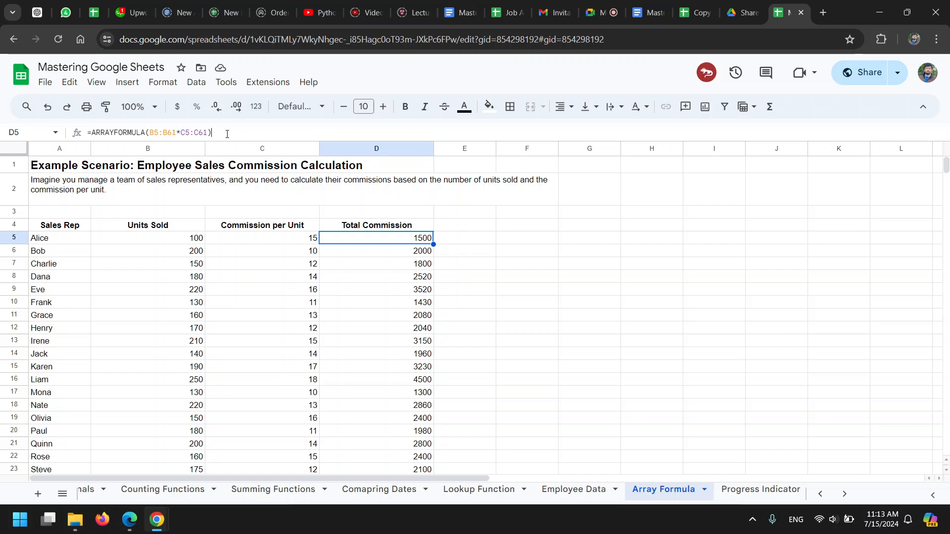
{"action": "double_click", "coordinate": [376, 237]}
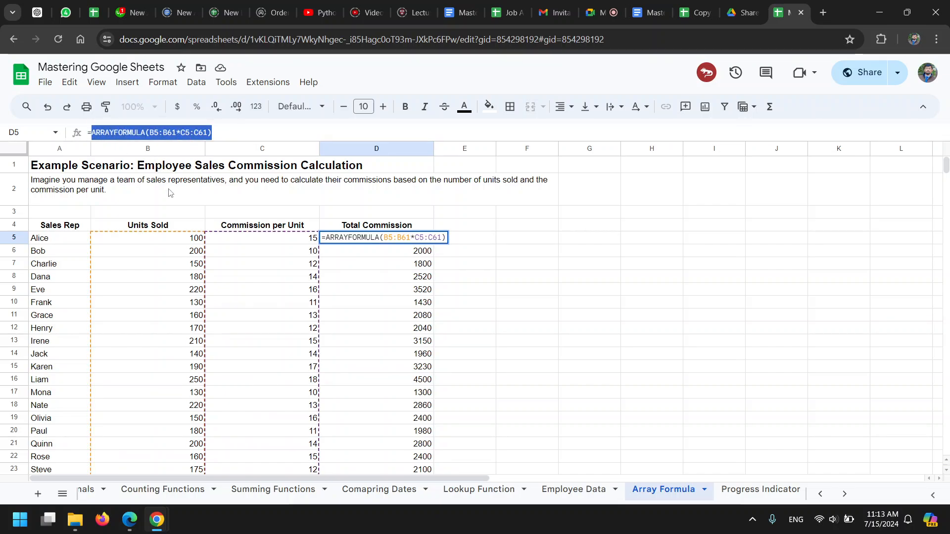
{"action": "key", "text": "Enter"}
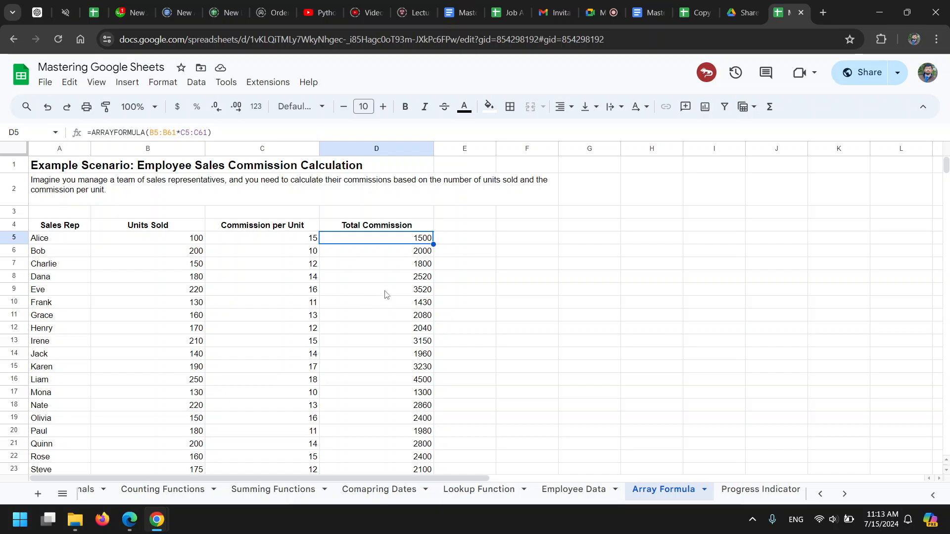
{"action": "mouse_move", "coordinate": [404, 261]}
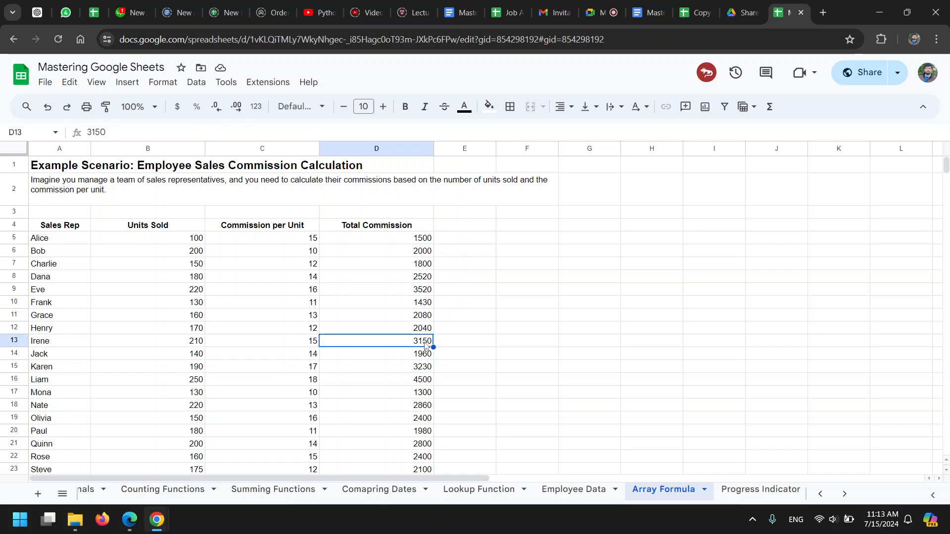
{"action": "mouse_move", "coordinate": [552, 329]}
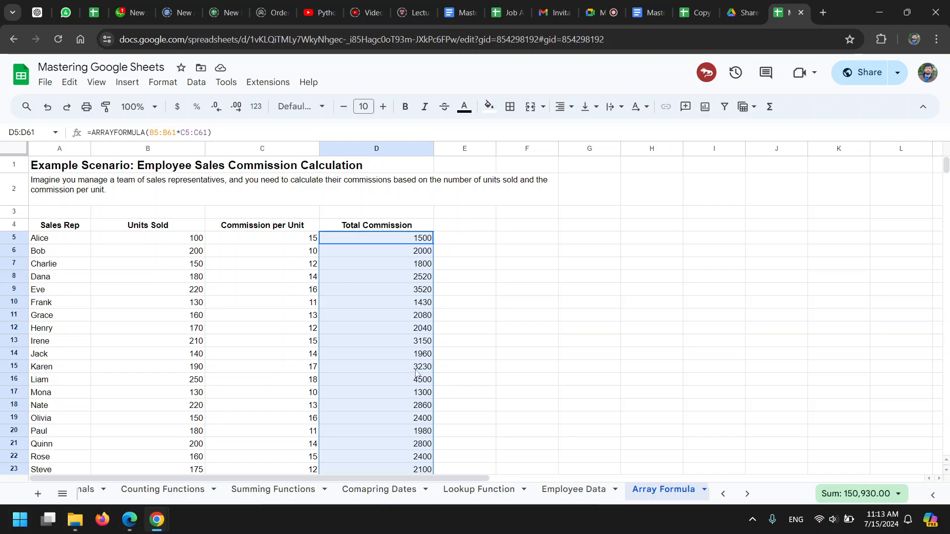
{"action": "left_click", "coordinate": [376, 366]}
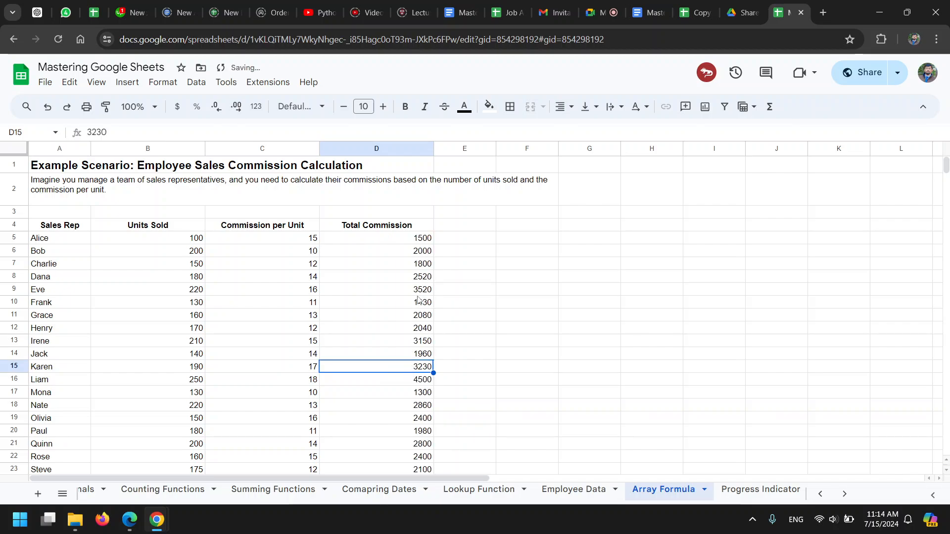
{"action": "scroll", "scroll_direction": "down", "scroll_amount": 3}
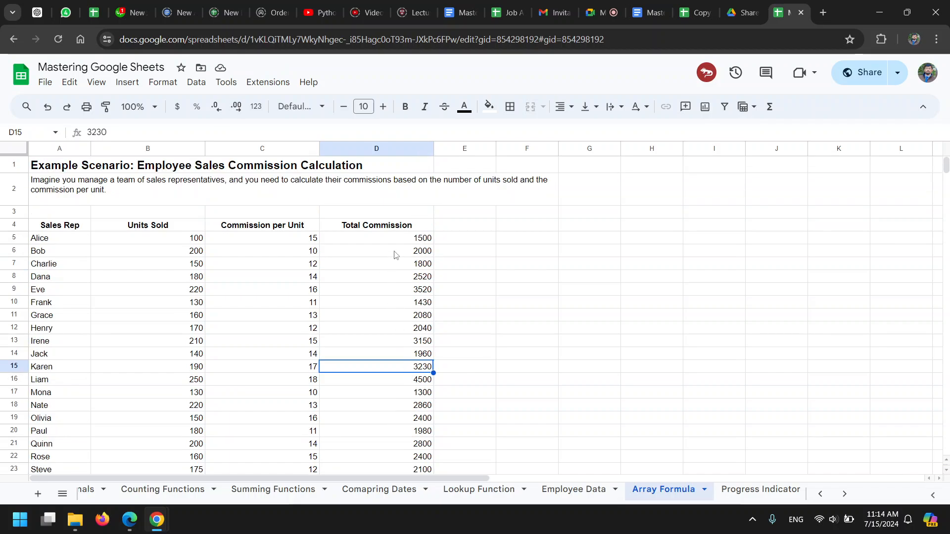
{"action": "mouse_move", "coordinate": [439, 299]}
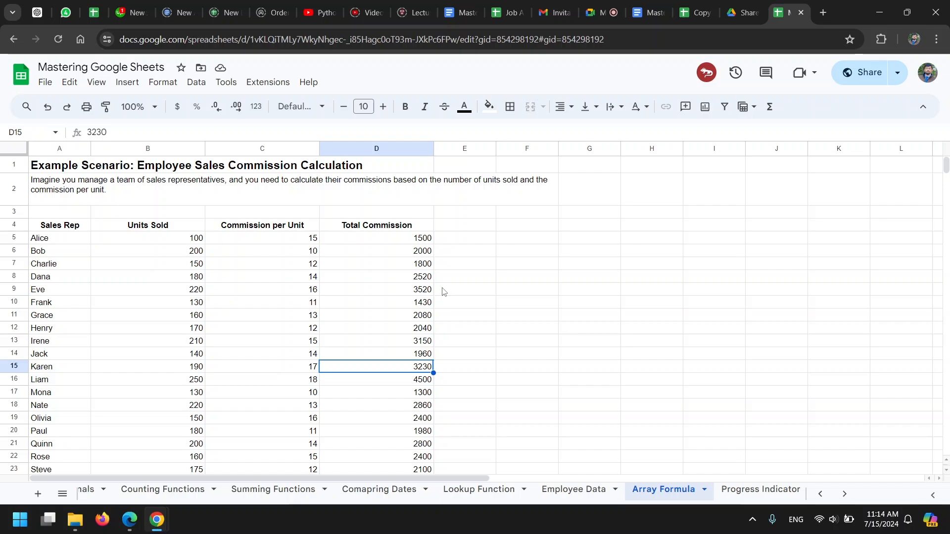
{"action": "mouse_move", "coordinate": [459, 336]}
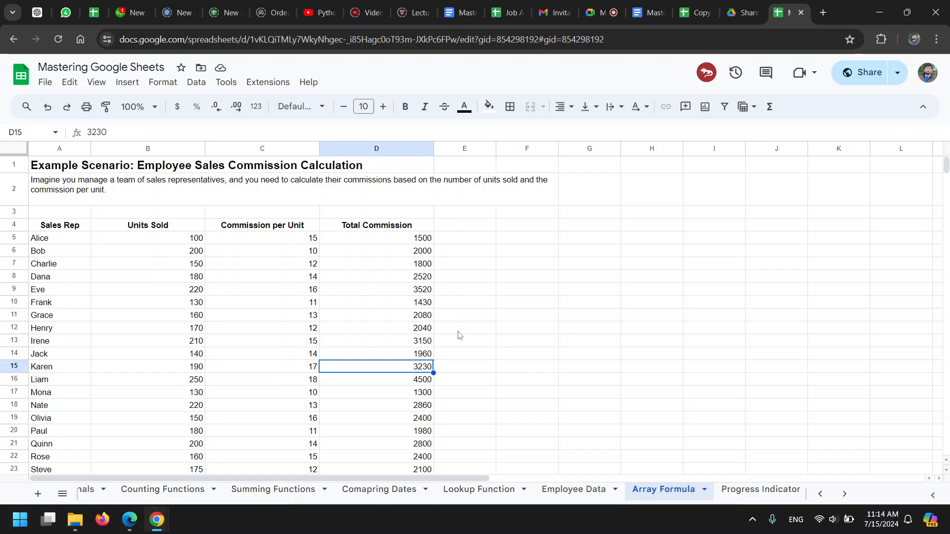